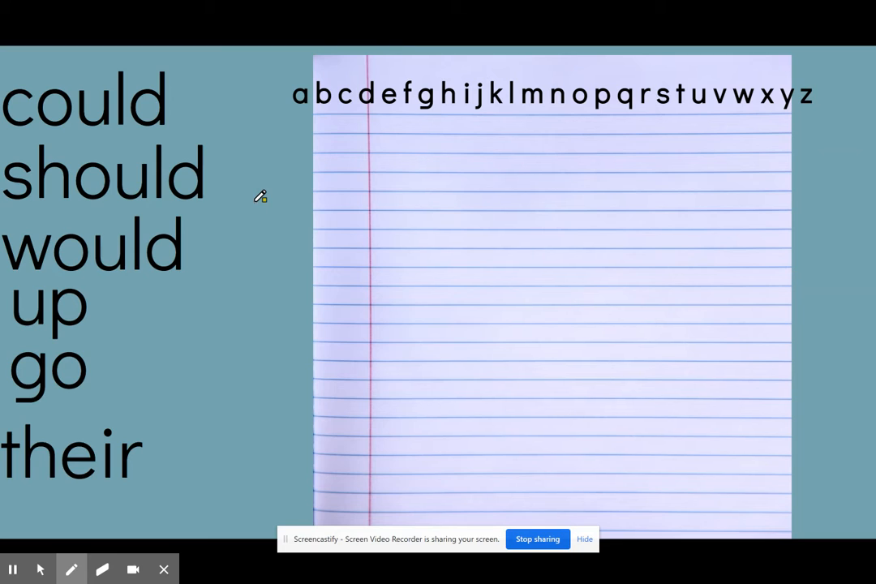
{"action": "mouse_move", "coordinate": [6, 130]}
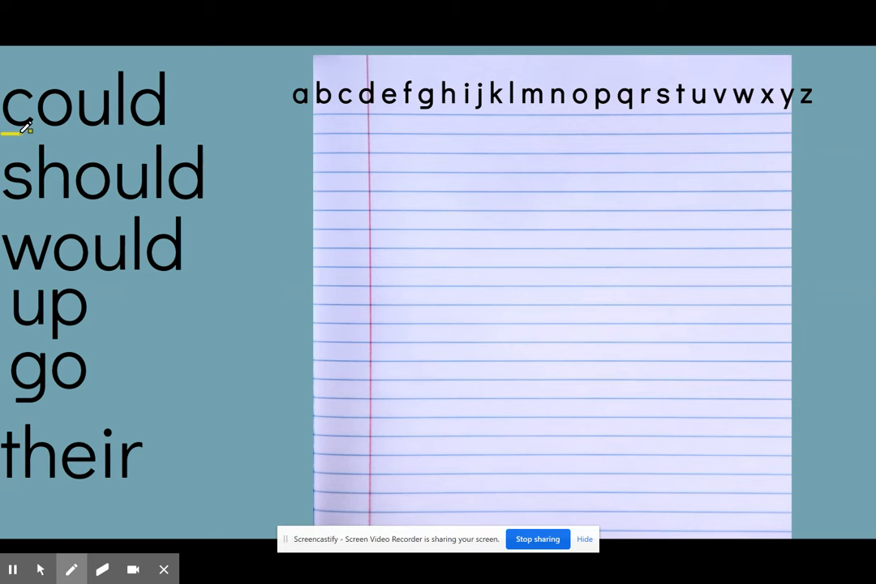
- Circle the first letters of could, should, would, up and go in yellow
{"action": "left_click_drag", "start_coordinate": [24, 126], "coordinate": [21, 77]}
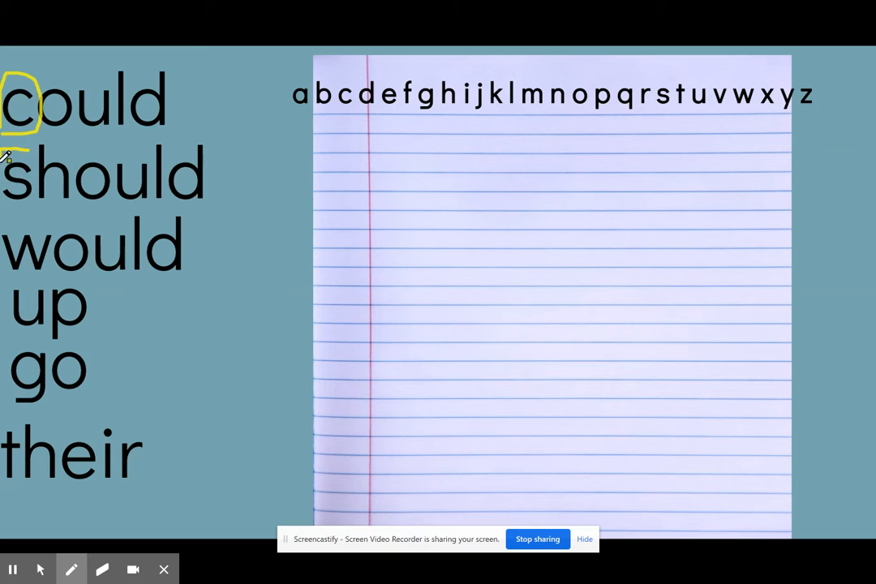
{"action": "left_click_drag", "start_coordinate": [33, 146], "coordinate": [16, 219]}
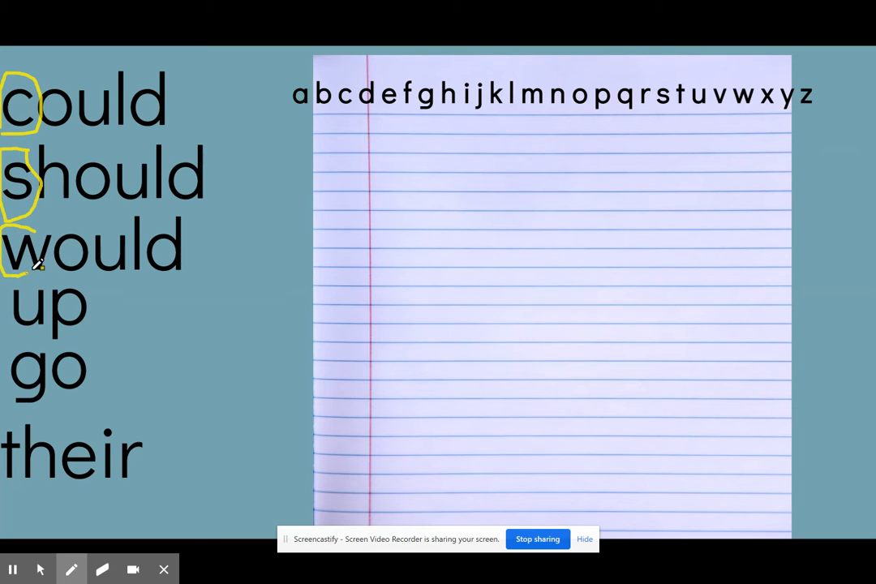
{"action": "left_click_drag", "start_coordinate": [33, 219], "coordinate": [16, 275]}
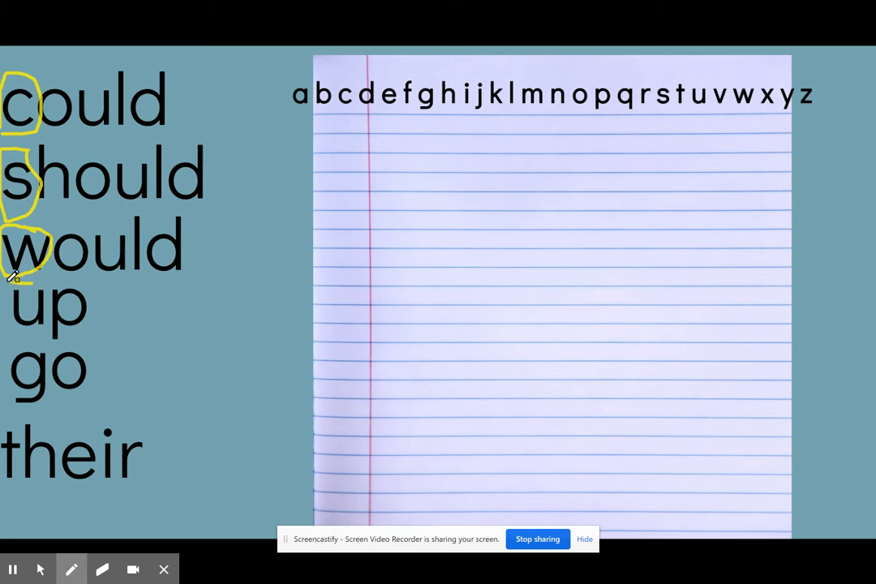
{"action": "left_click_drag", "start_coordinate": [25, 280], "coordinate": [24, 337]}
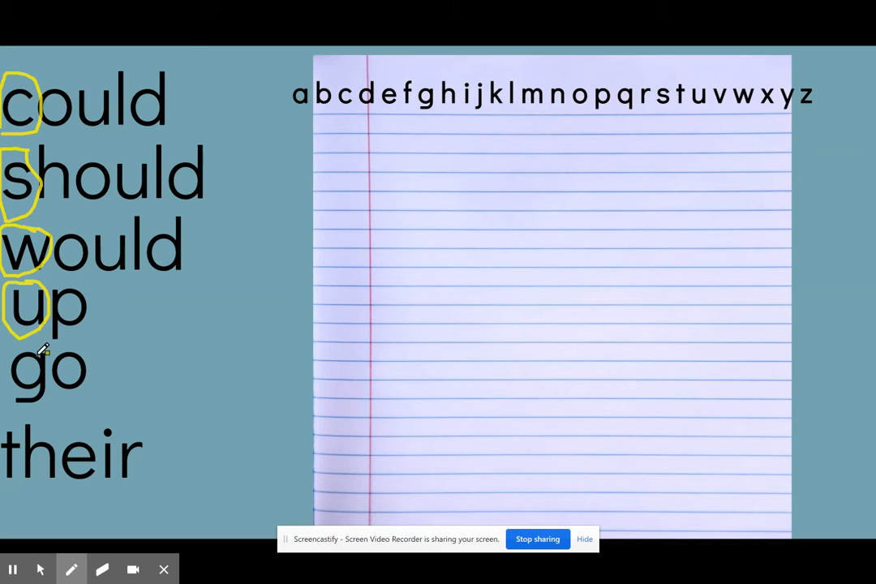
{"action": "left_click_drag", "start_coordinate": [40, 349], "coordinate": [37, 406]}
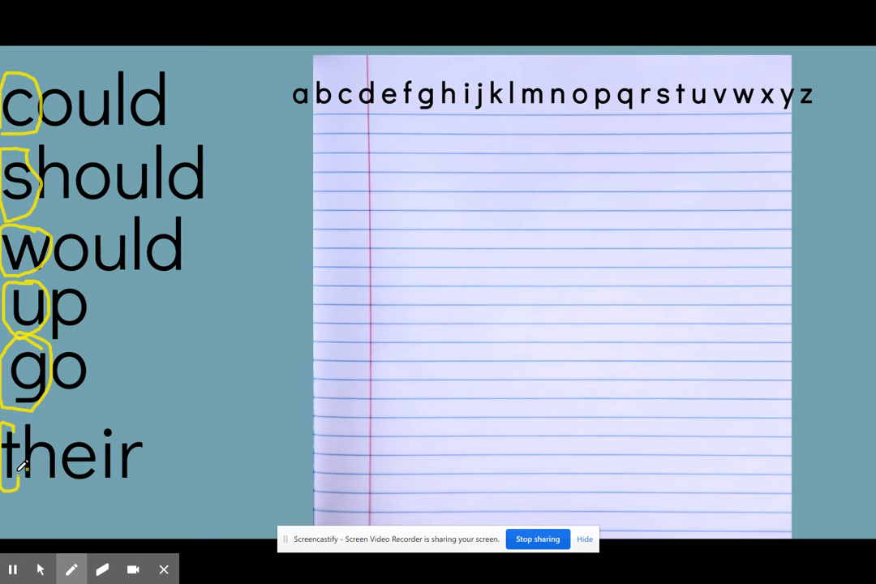
{"action": "mouse_move", "coordinate": [474, 146]}
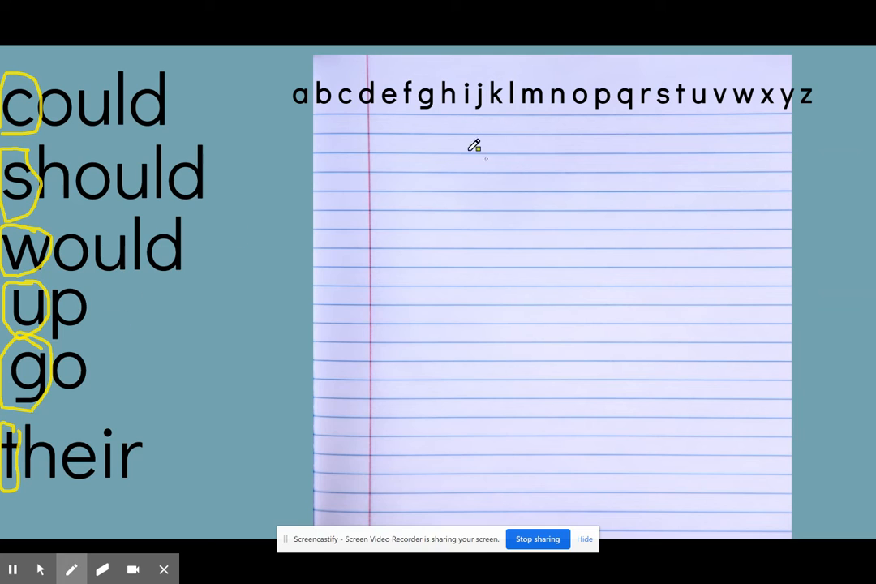
{"action": "left_click", "coordinate": [70, 568]}
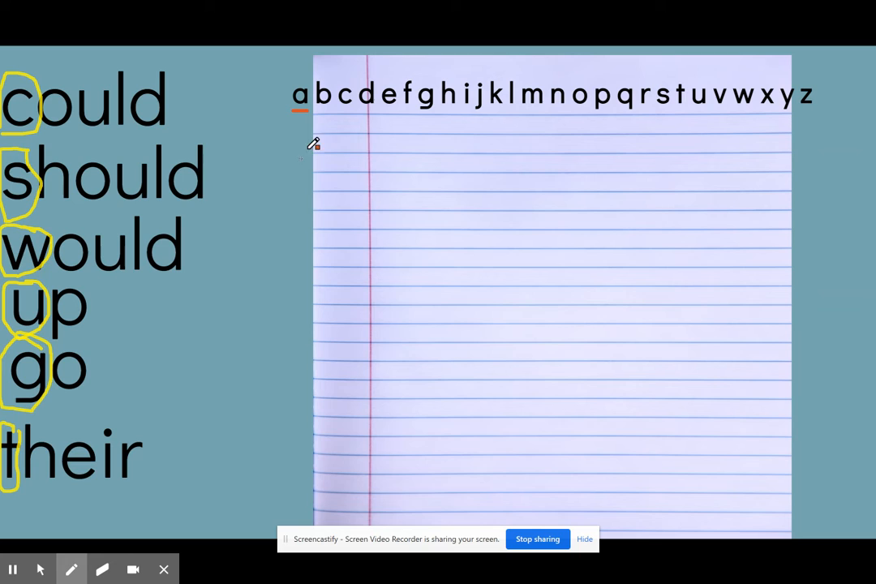
{"action": "mouse_move", "coordinate": [387, 152]}
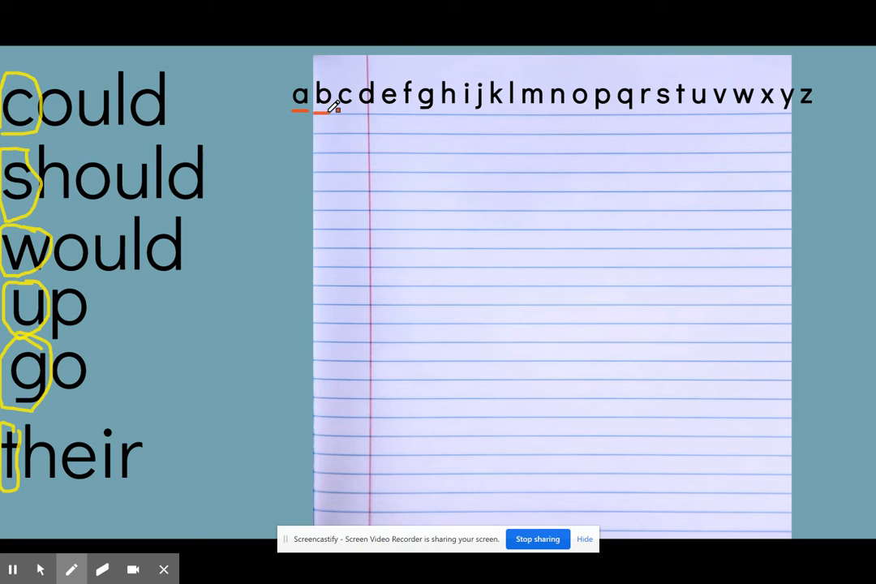
{"action": "mouse_move", "coordinate": [73, 336]}
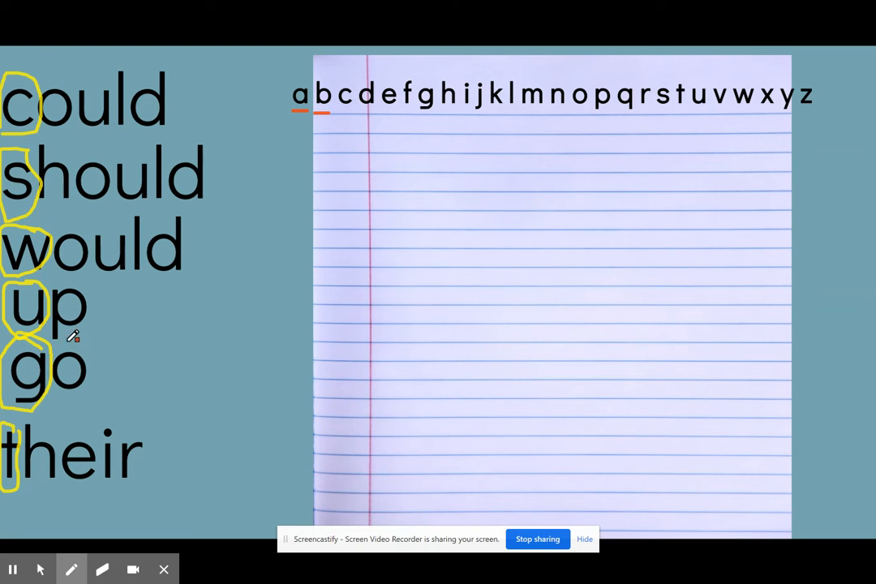
{"action": "mouse_move", "coordinate": [342, 92]}
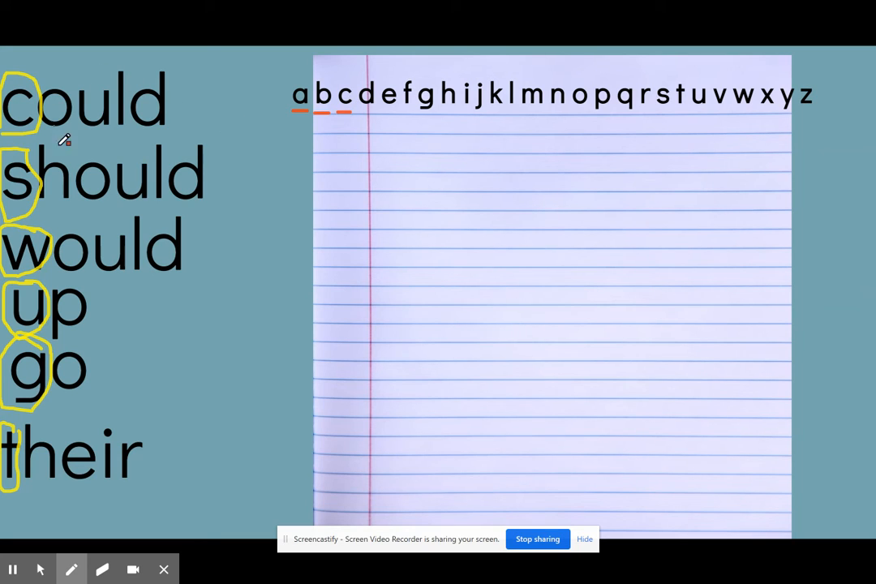
{"action": "mouse_move", "coordinate": [331, 221]}
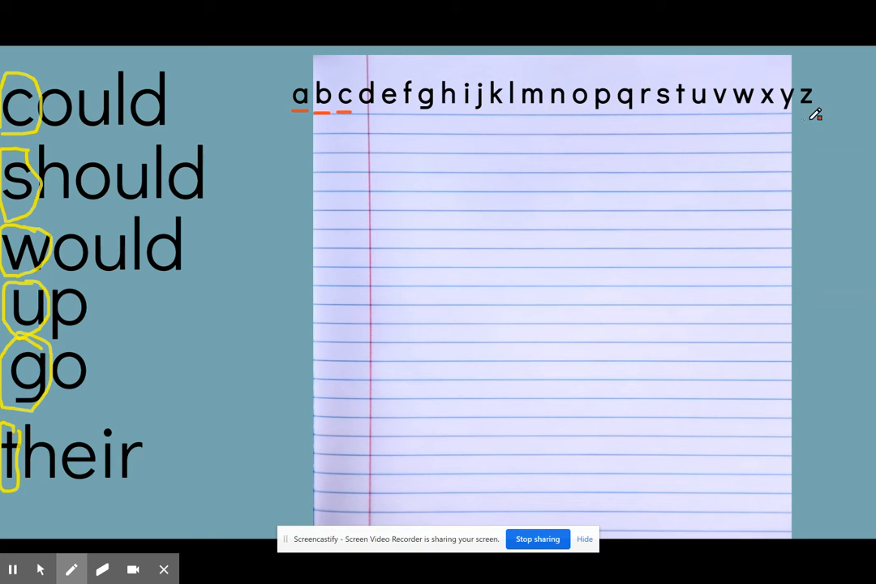
{"action": "mouse_move", "coordinate": [145, 450]}
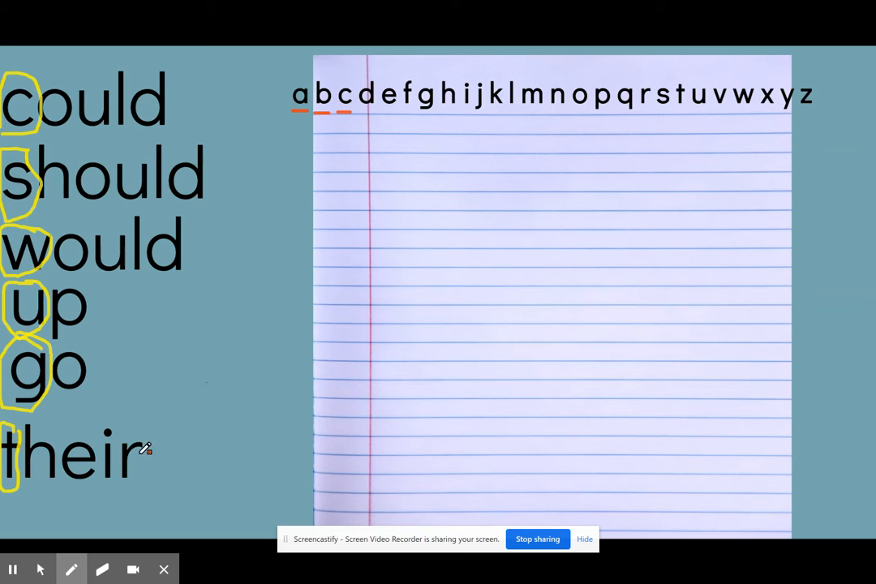
{"action": "left_click", "coordinate": [103, 569]}
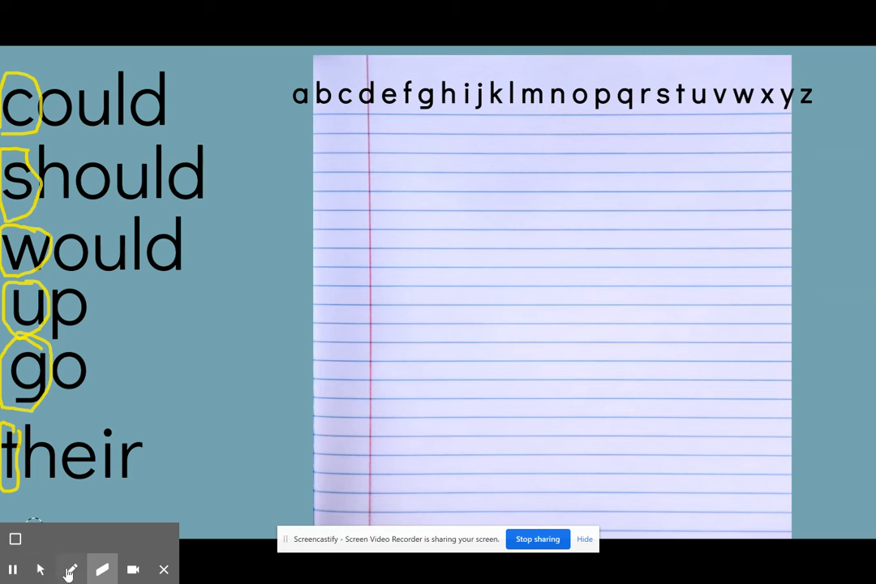
- Return to the pen tool to switch the drawing colour to blue
{"action": "left_click", "coordinate": [71, 568]}
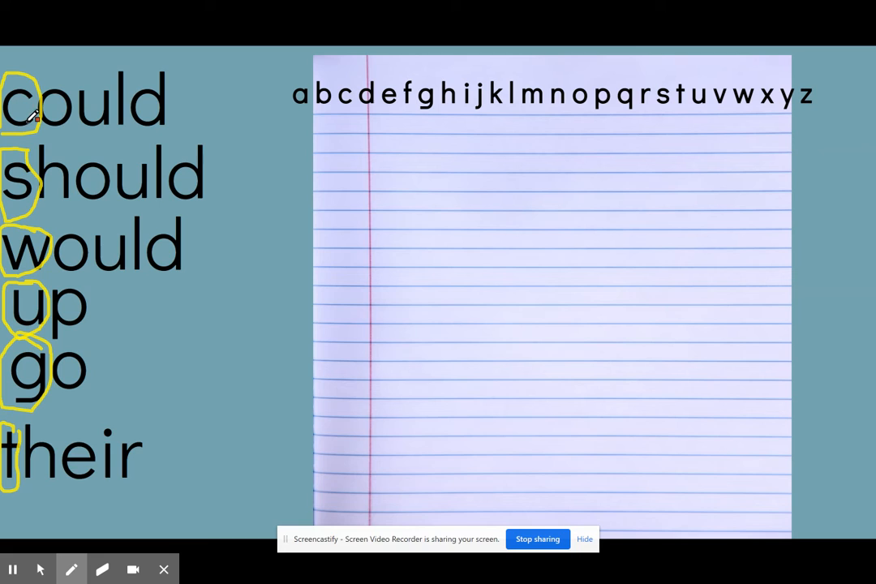
{"action": "mouse_move", "coordinate": [393, 120]}
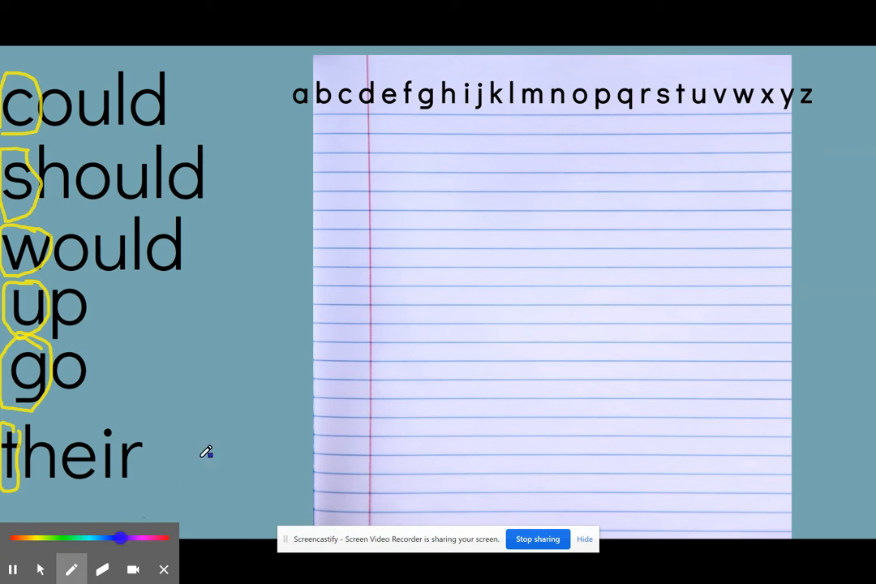
{"action": "mouse_move", "coordinate": [180, 144]}
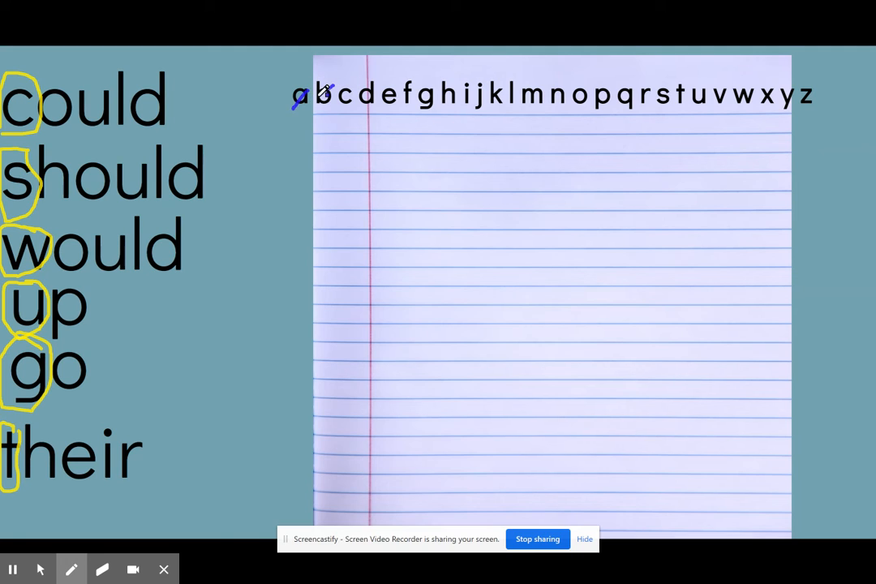
{"action": "mouse_move", "coordinate": [385, 140]}
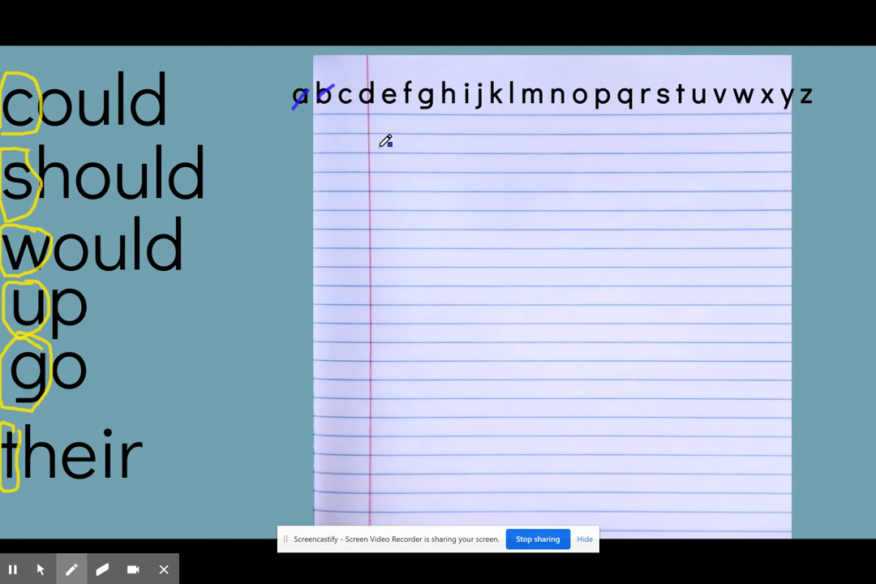
- Cross off the next alphabet letter and handwrite go under could
{"action": "left_click_drag", "start_coordinate": [381, 150], "coordinate": [369, 191]}
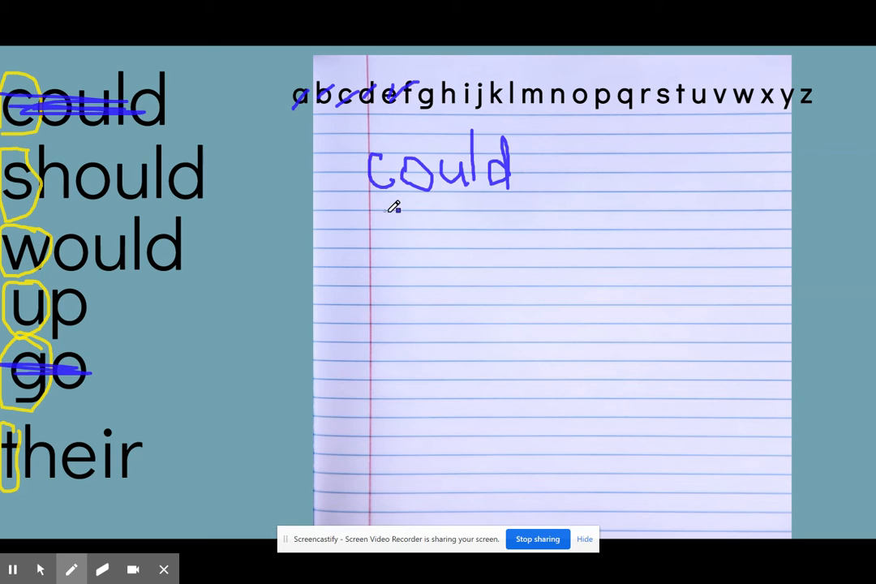
{"action": "left_click_drag", "start_coordinate": [386, 218], "coordinate": [381, 243]}
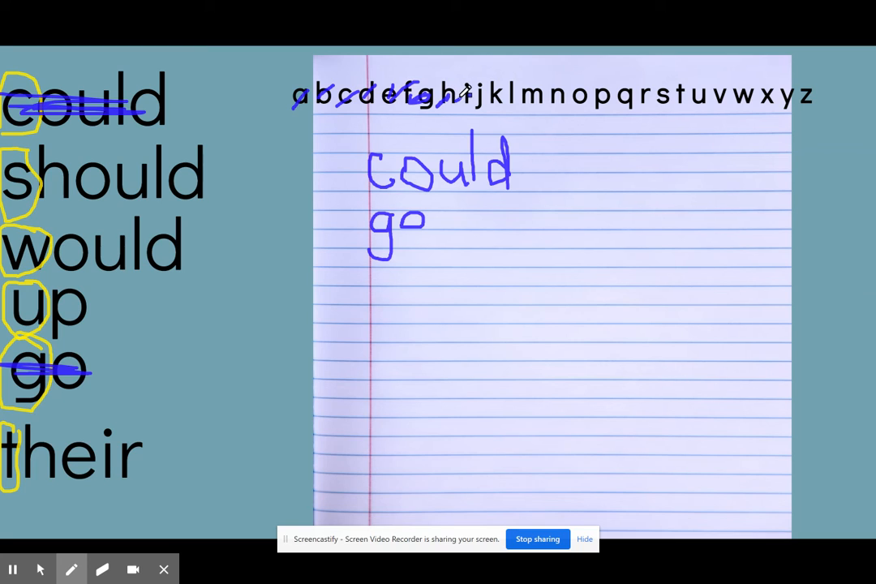
{"action": "mouse_move", "coordinate": [487, 85]}
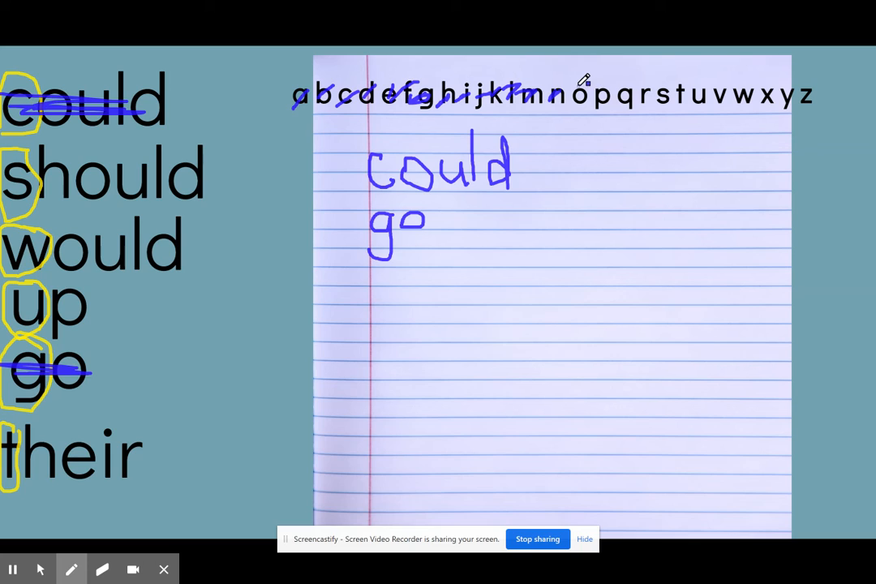
{"action": "mouse_move", "coordinate": [613, 89]}
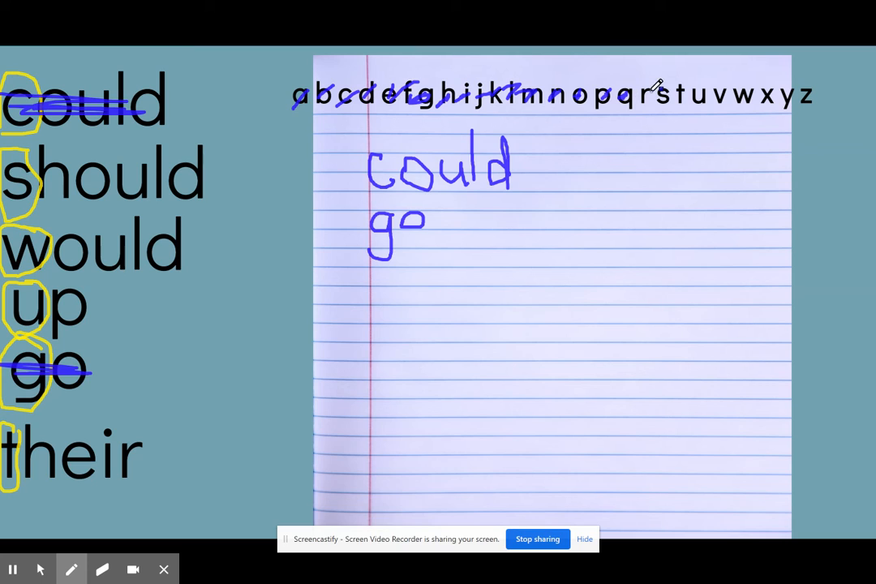
{"action": "mouse_move", "coordinate": [30, 162]}
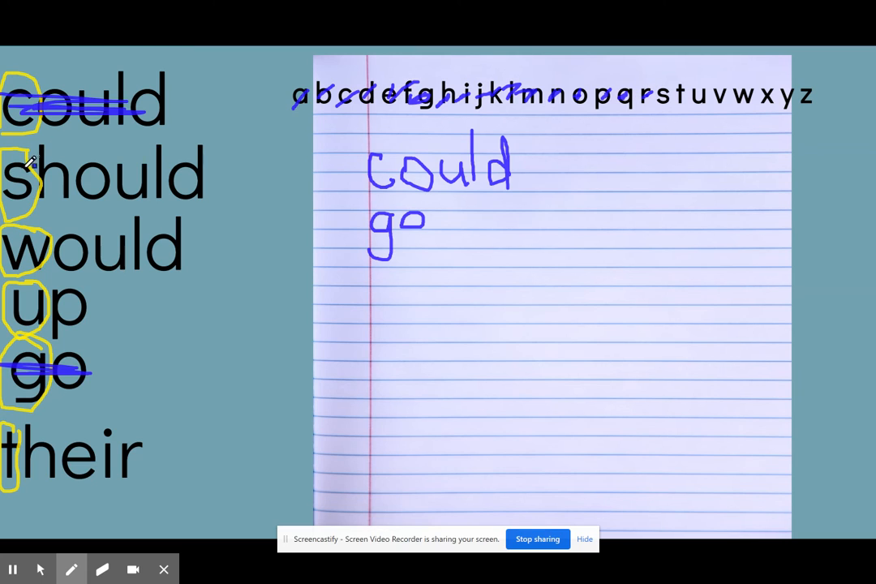
{"action": "mouse_move", "coordinate": [385, 258]}
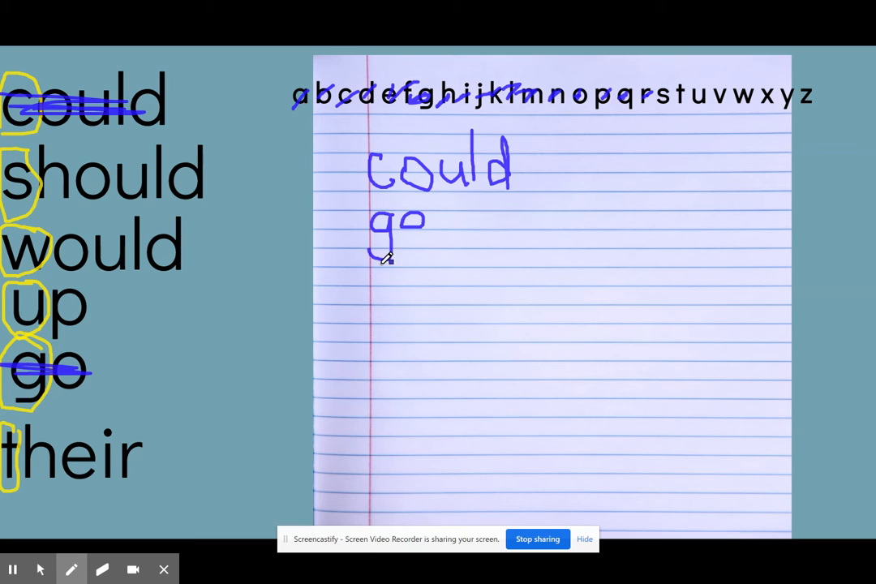
- Handwrite should and their under go, then strike their off the word list
{"action": "left_click_drag", "start_coordinate": [369, 276], "coordinate": [394, 312]}
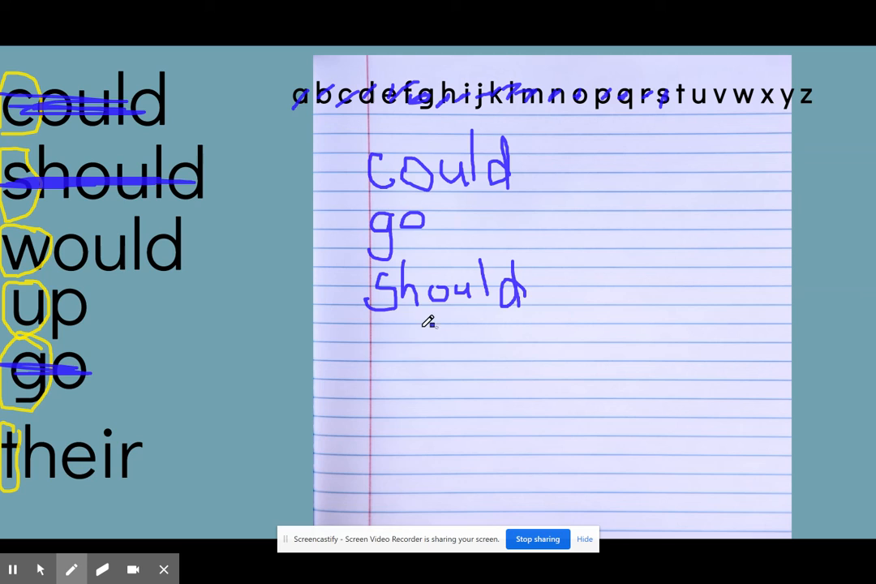
{"action": "left_click_drag", "start_coordinate": [389, 332], "coordinate": [397, 373]}
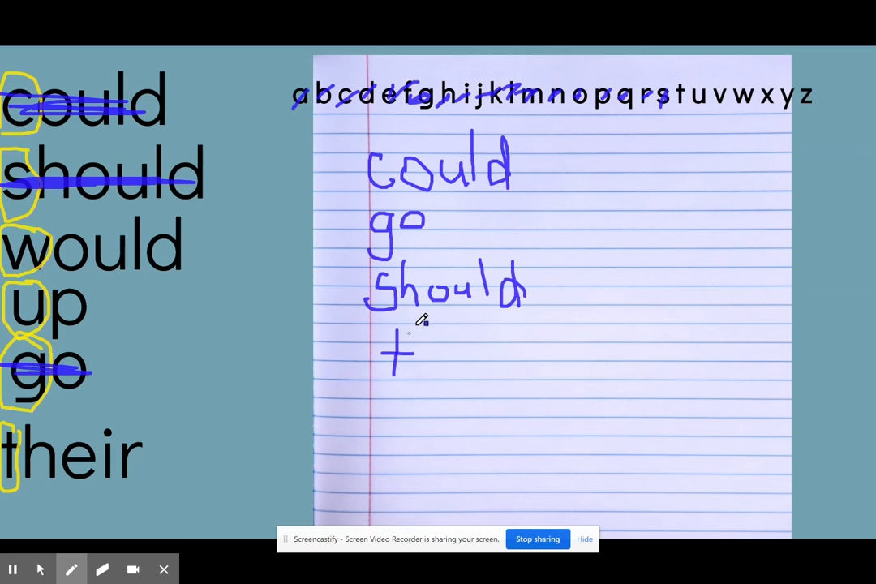
{"action": "left_click_drag", "start_coordinate": [397, 348], "coordinate": [438, 373]}
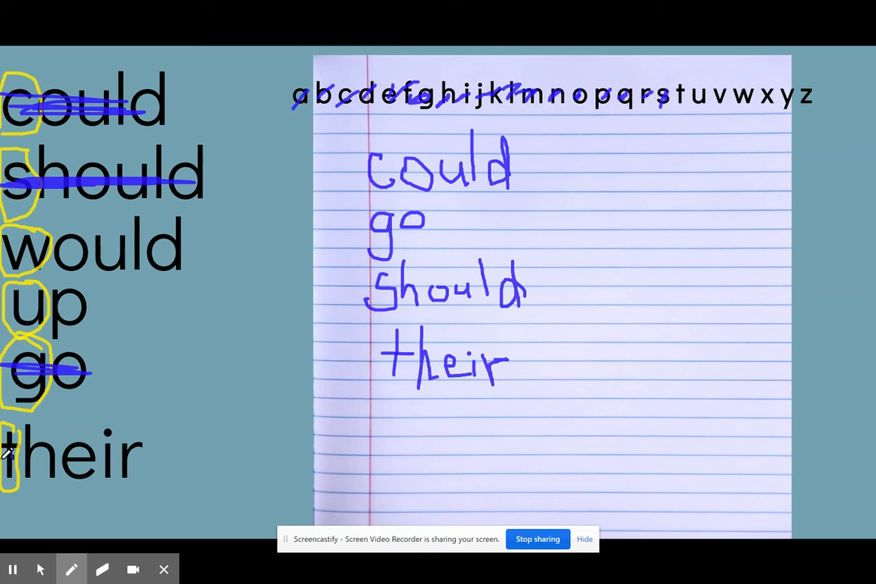
{"action": "left_click_drag", "start_coordinate": [8, 454], "coordinate": [146, 446]}
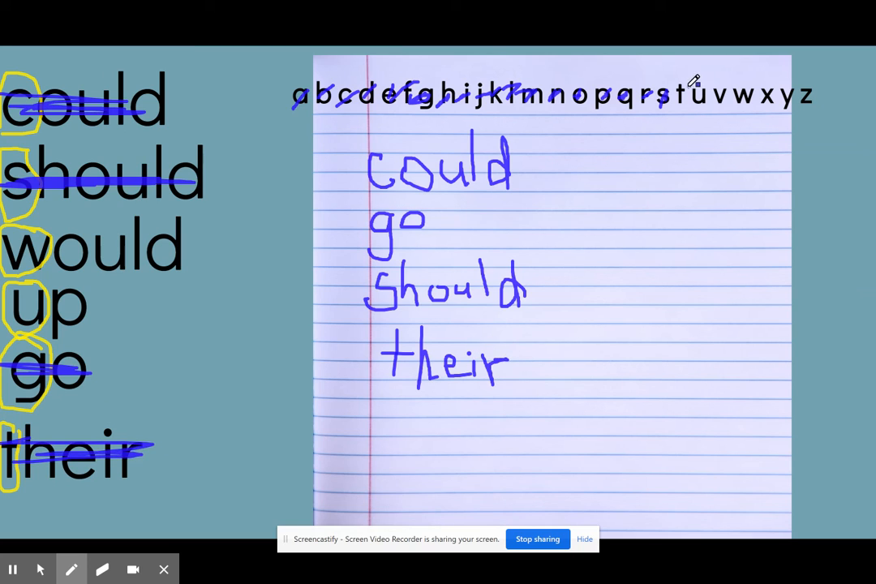
{"action": "mouse_move", "coordinate": [482, 107]}
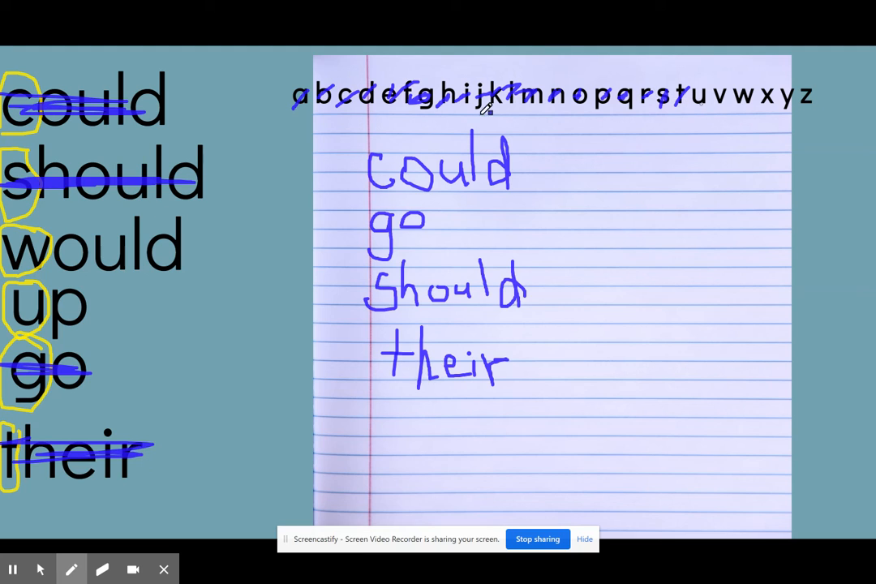
- Begin handwriting up below their on the lined paper
{"action": "left_click_drag", "start_coordinate": [381, 409], "coordinate": [383, 442]}
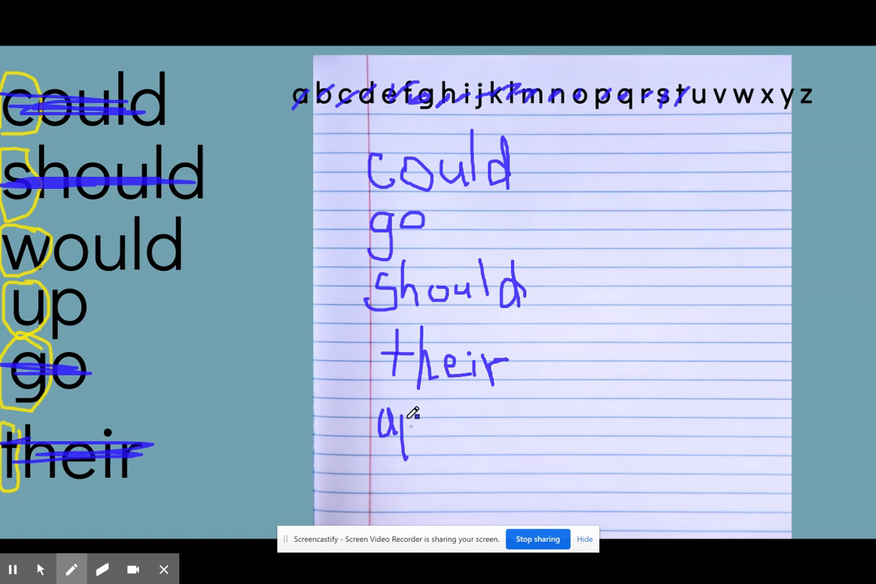
{"action": "mouse_move", "coordinate": [702, 93]}
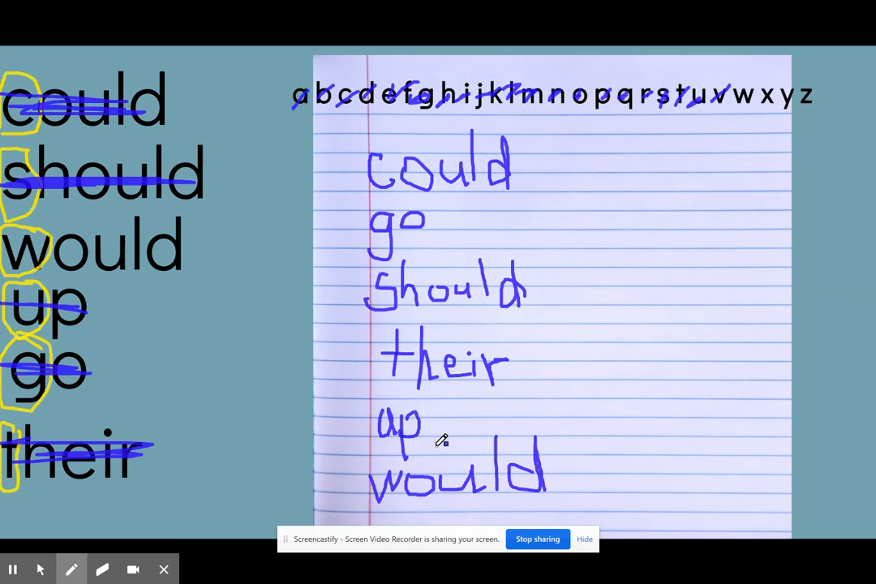
{"action": "mouse_move", "coordinate": [431, 200]}
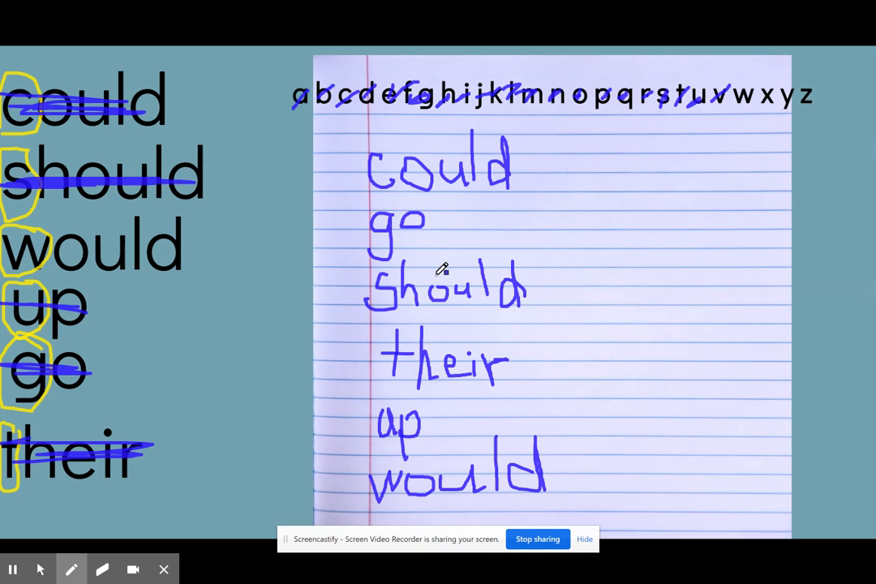
{"action": "mouse_move", "coordinate": [448, 139]}
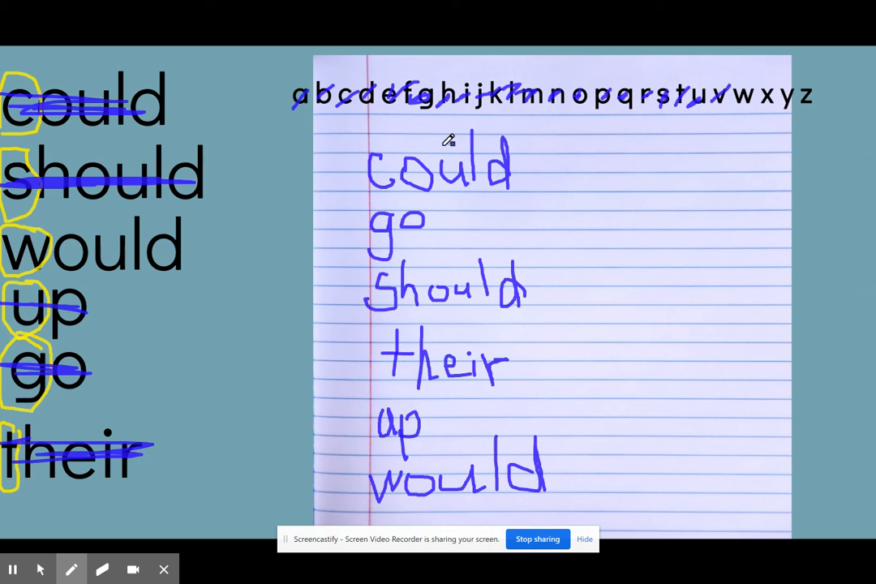
{"action": "mouse_move", "coordinate": [468, 319]}
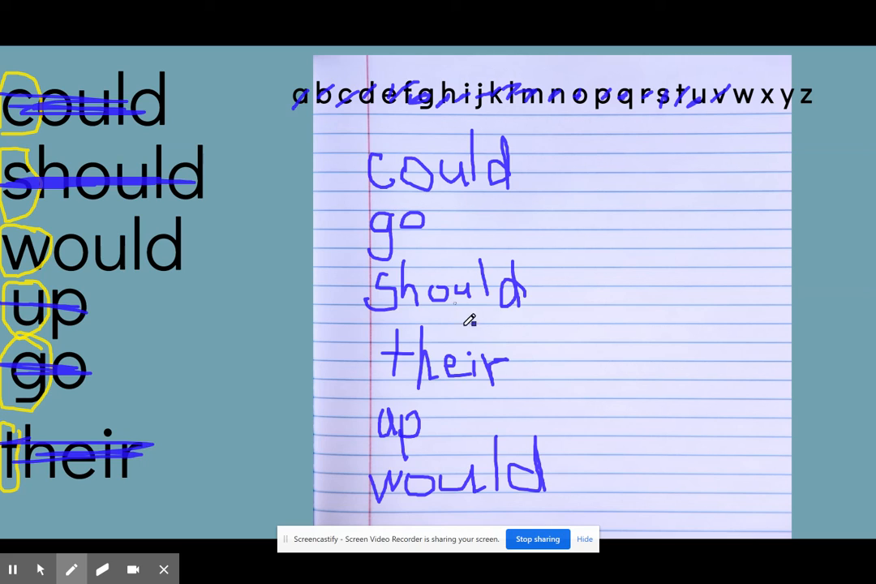
{"action": "mouse_move", "coordinate": [523, 509]}
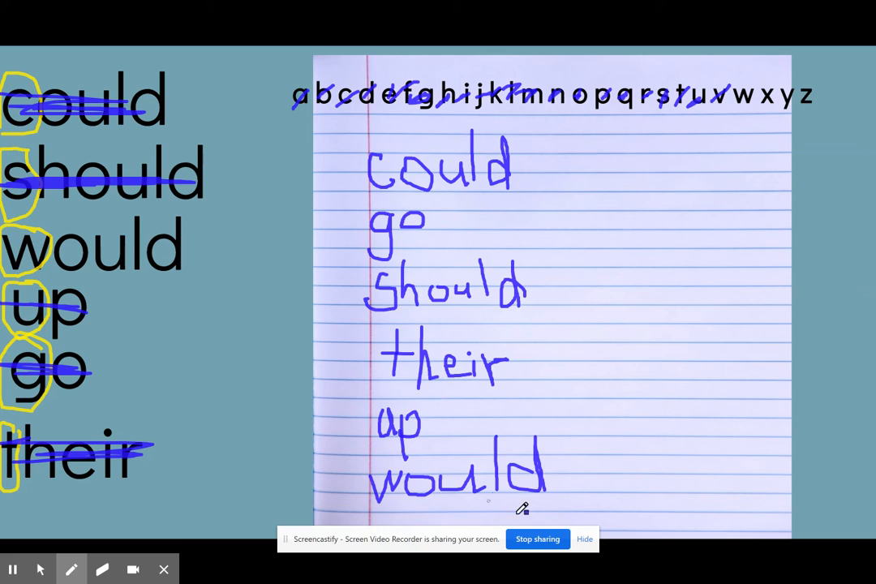